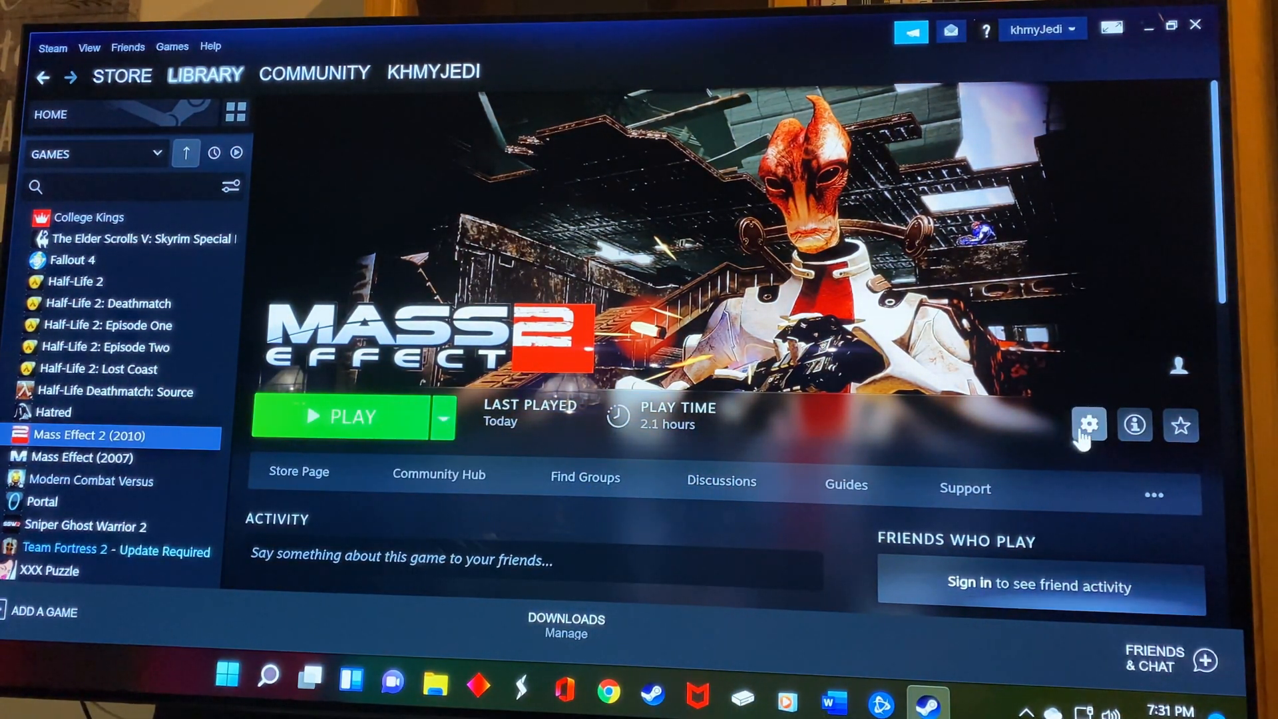
- Set Mass Effect 2's per-game controller override to Enable Steam Input in its Controller properties
left_click(1087, 424)
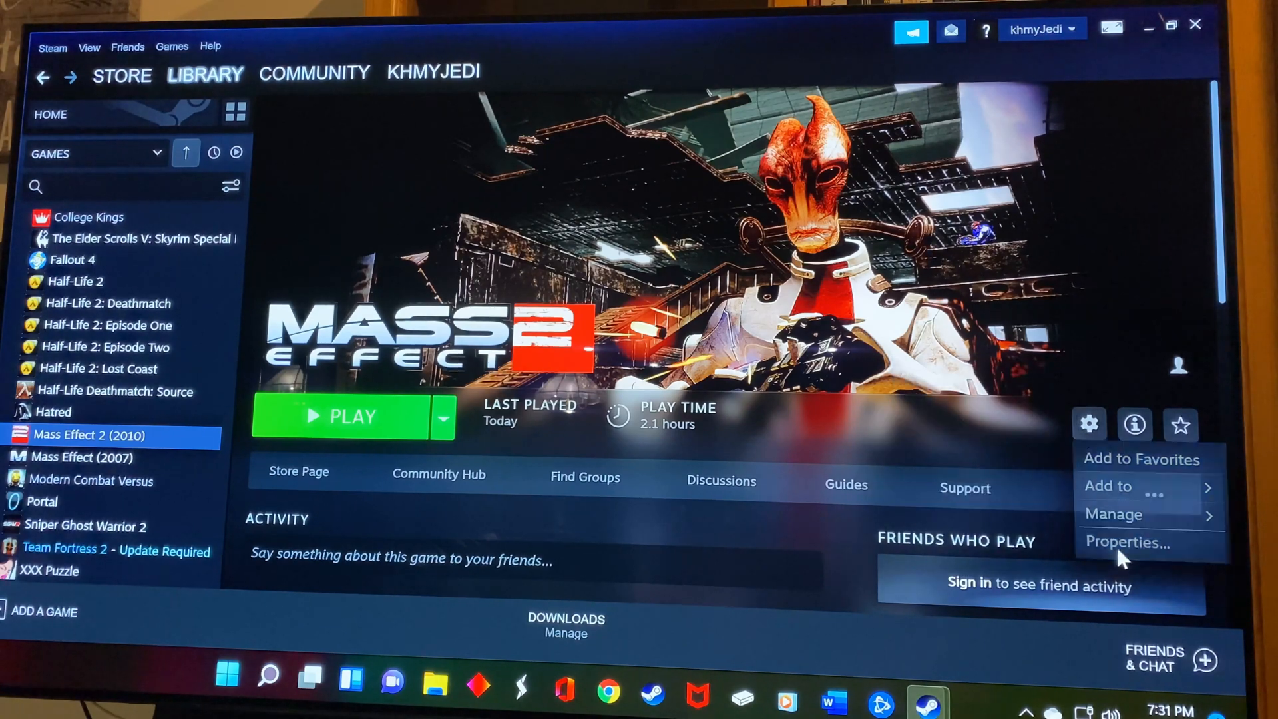
left_click(1126, 542)
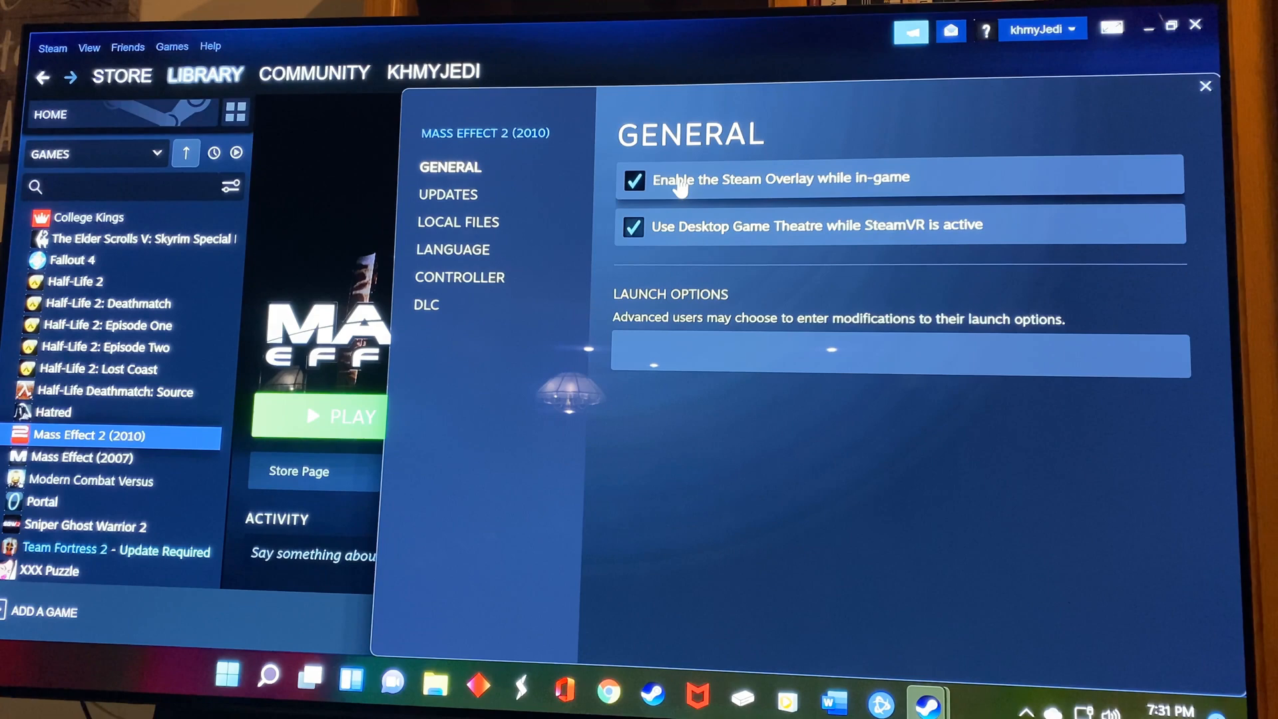
left_click(459, 277)
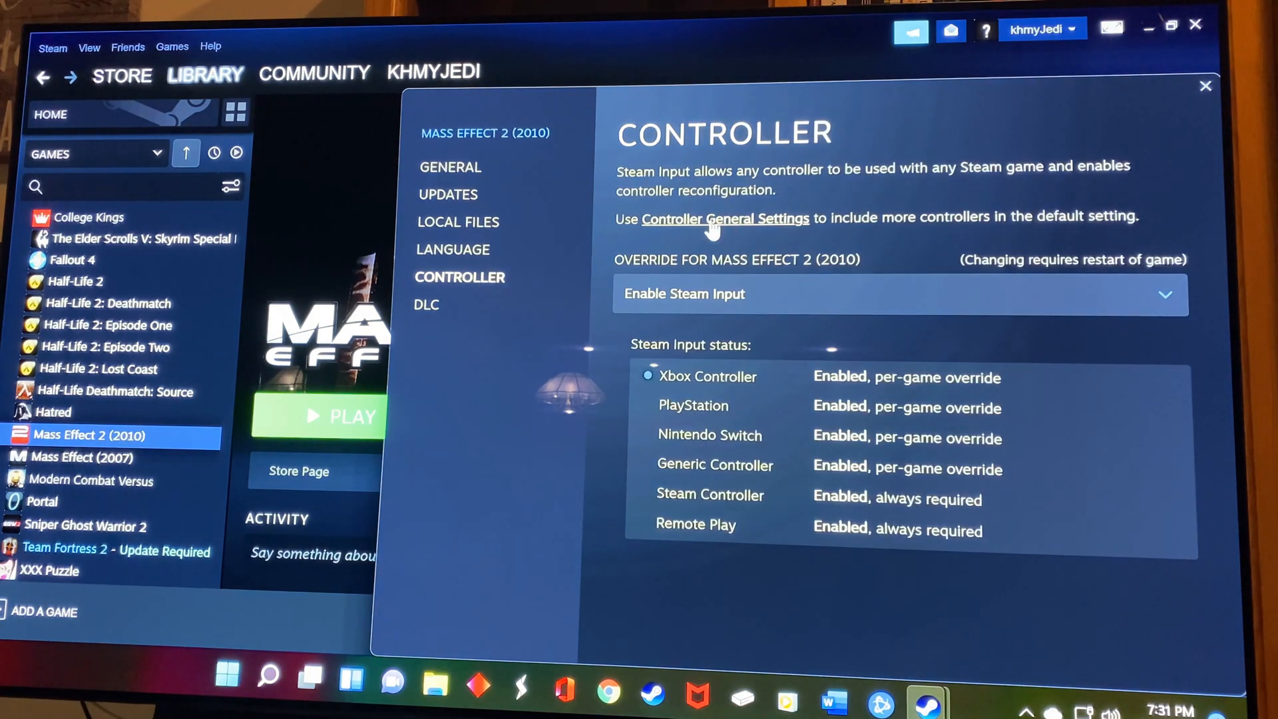
left_click(724, 217)
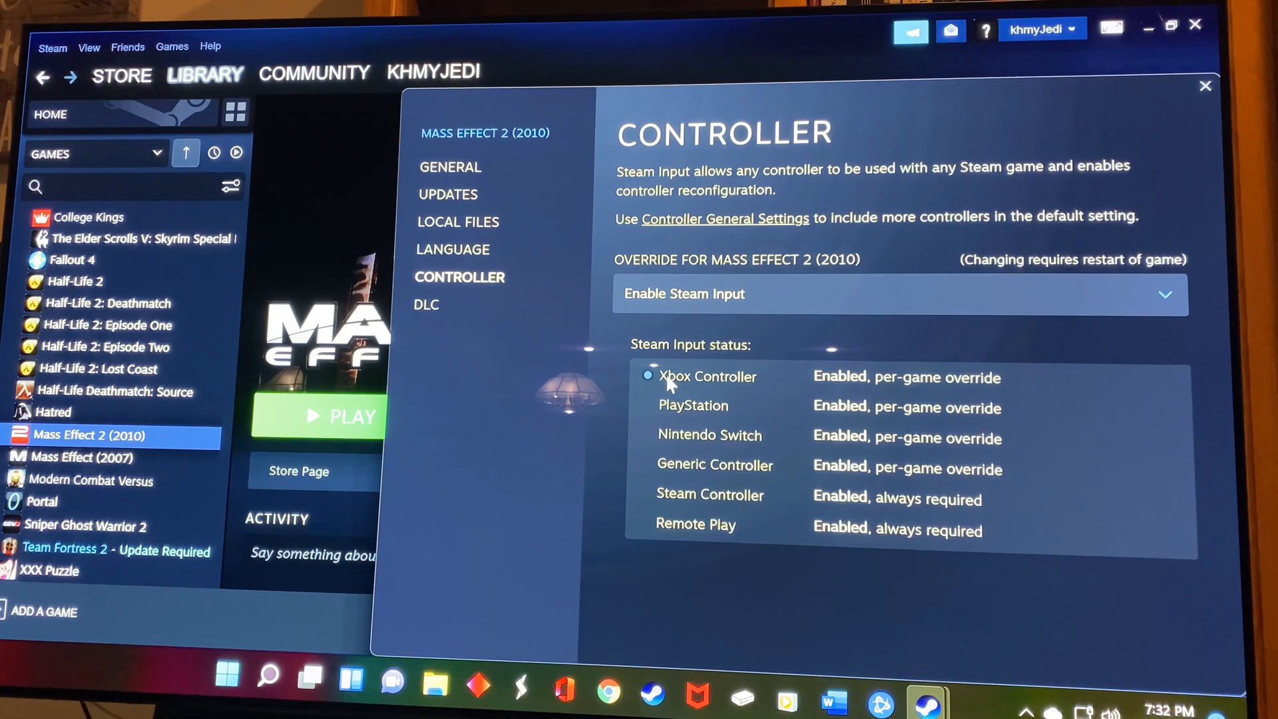
mouse_move(656, 351)
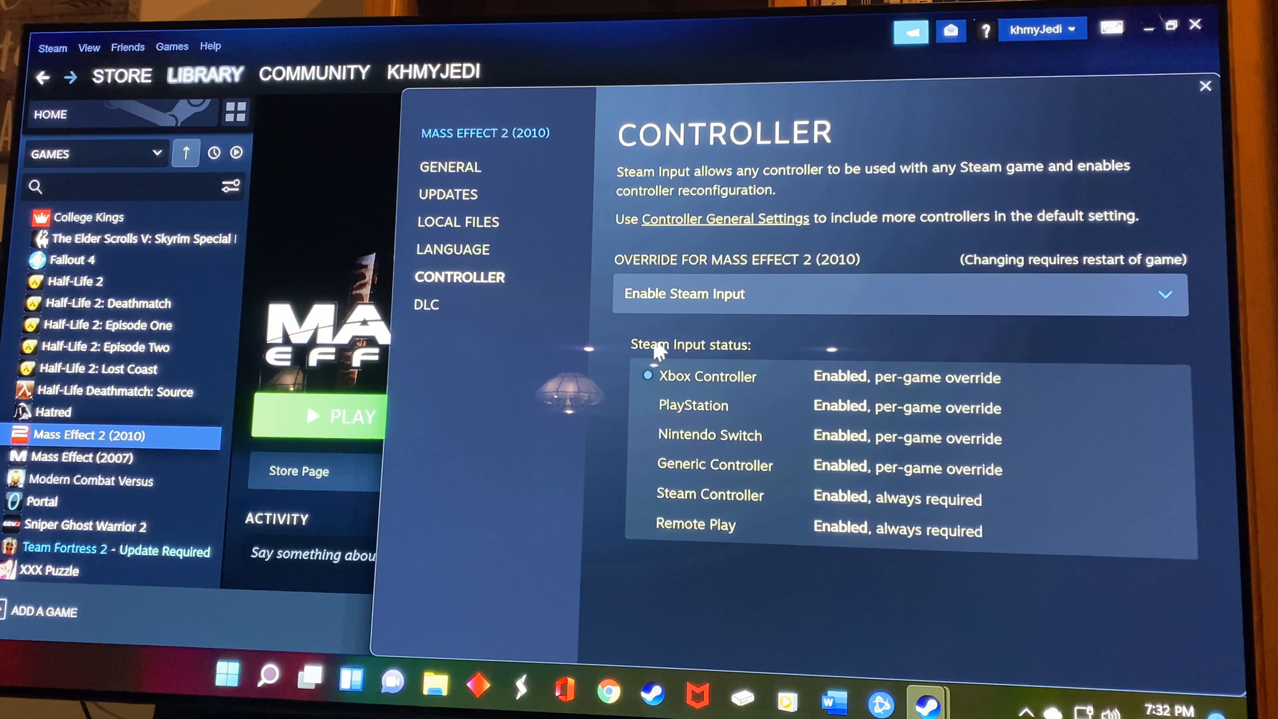
mouse_move(844, 383)
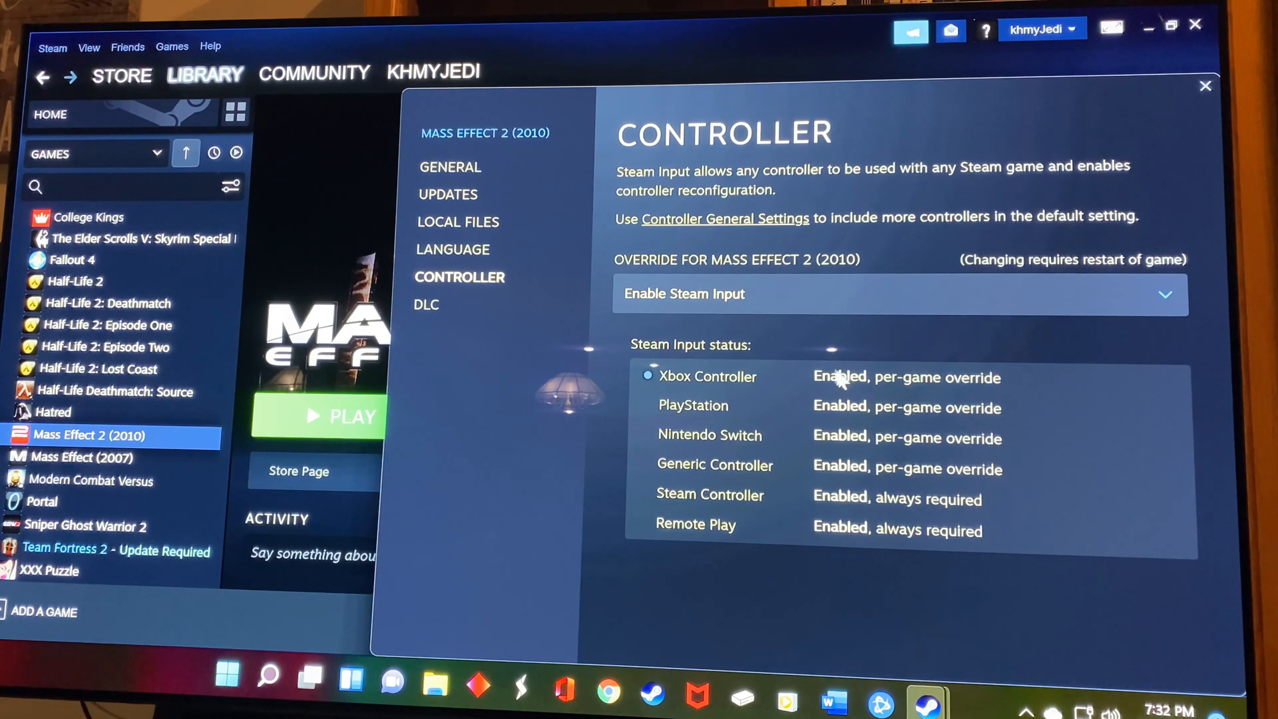
mouse_move(561, 346)
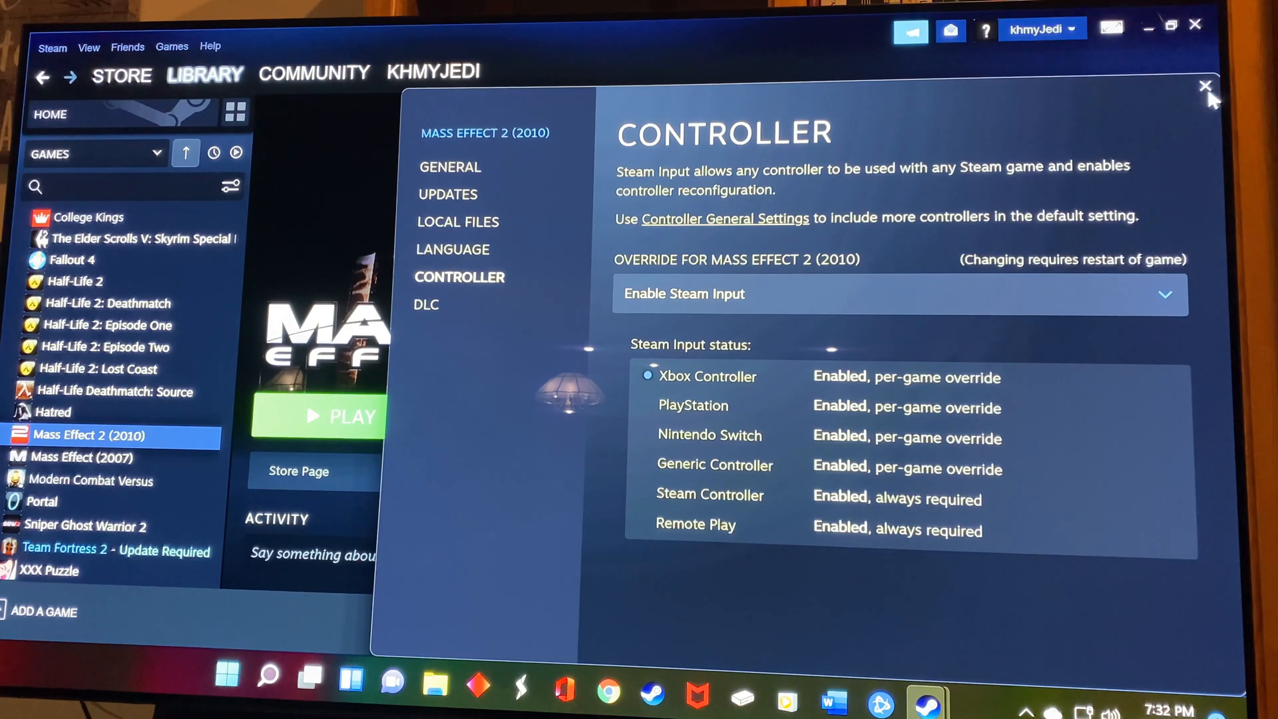
- Close the Properties window and bring up the Manage submenu with the Controller configuration entry
left_click(1205, 85)
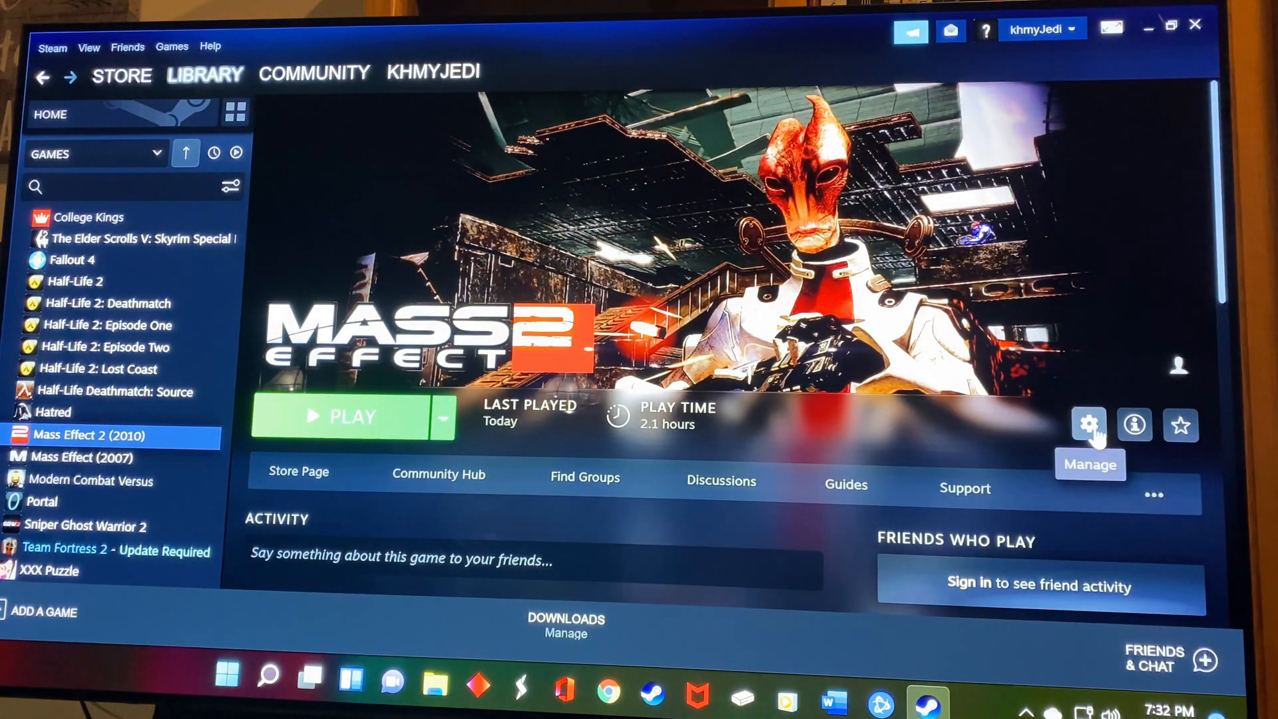
left_click(1090, 424)
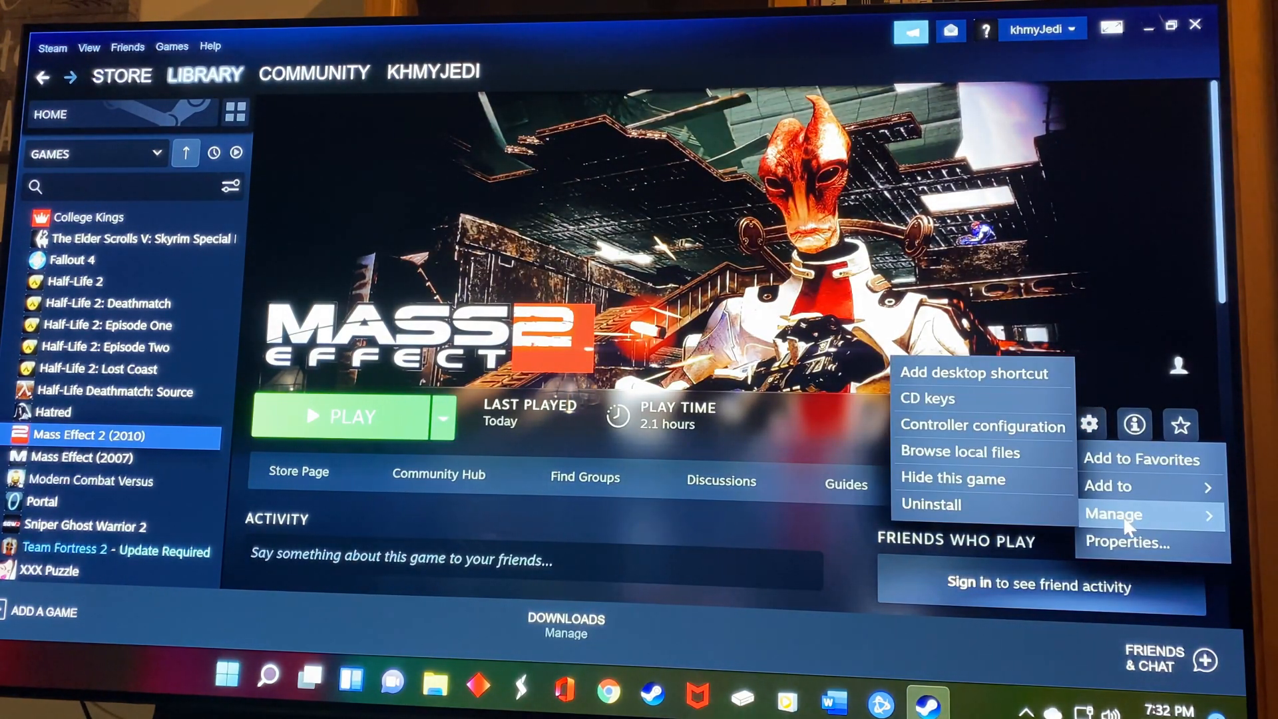
mouse_move(982, 426)
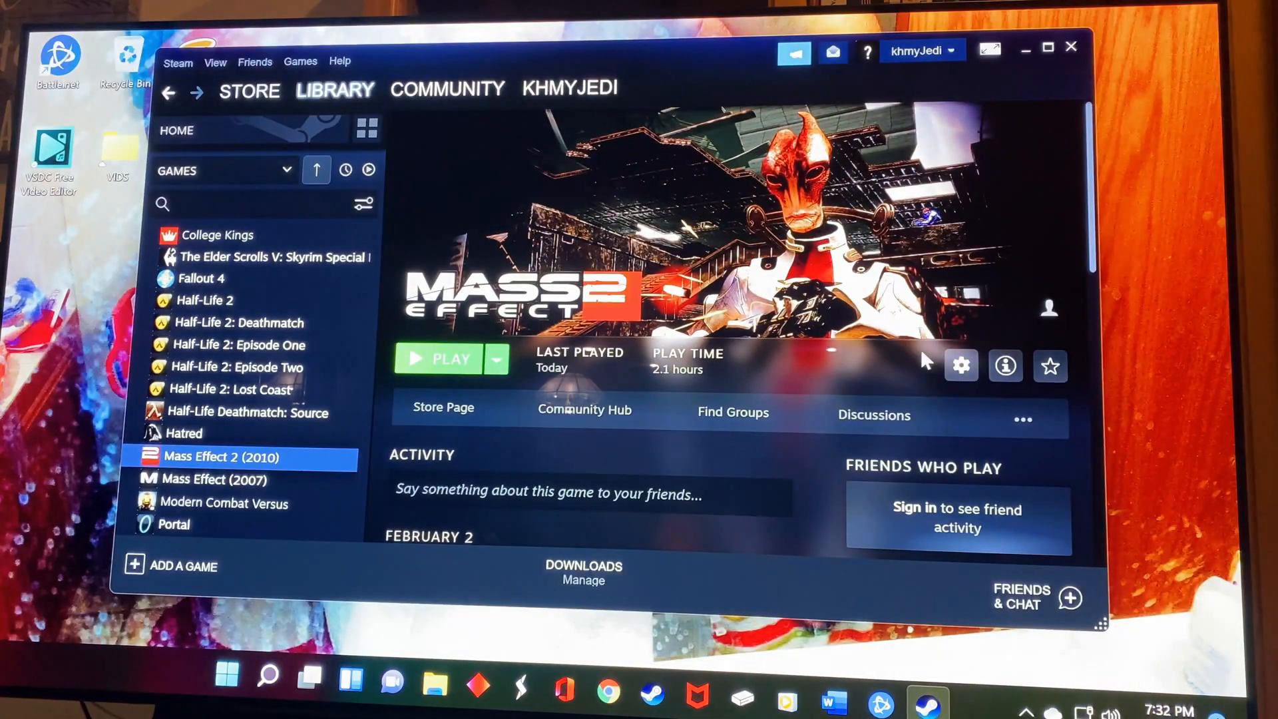
left_click(959, 364)
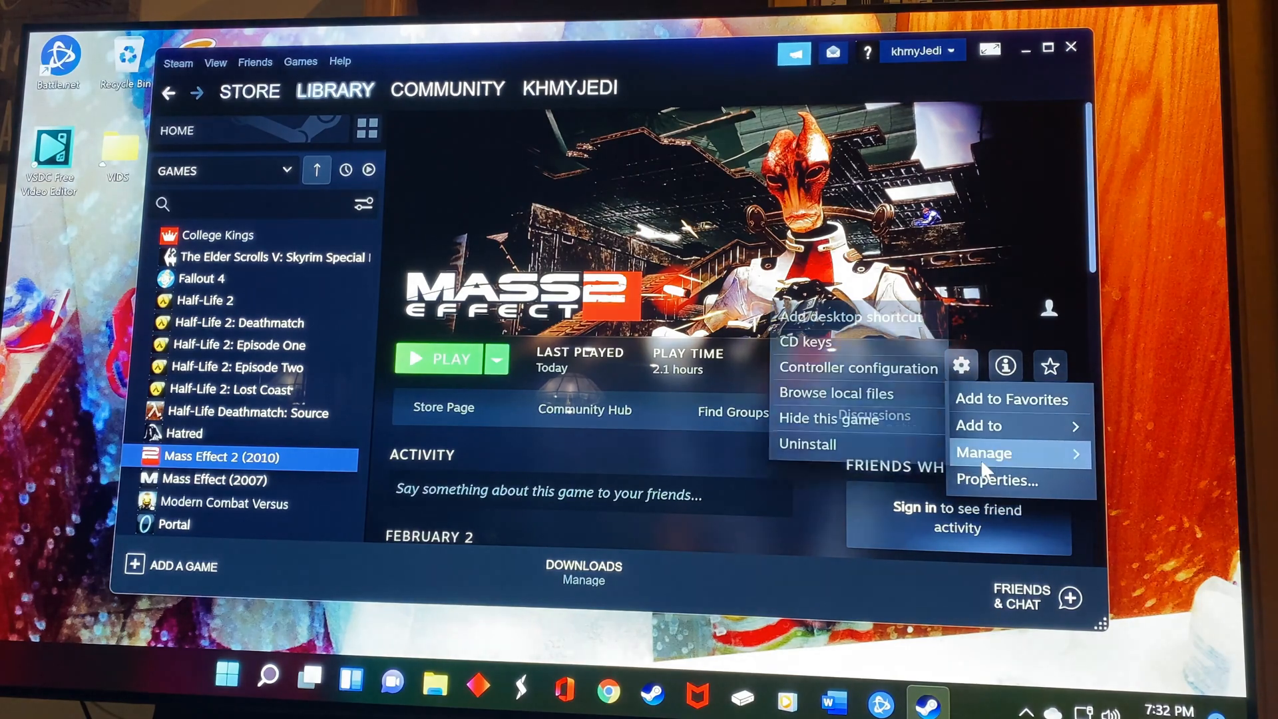
left_click(856, 368)
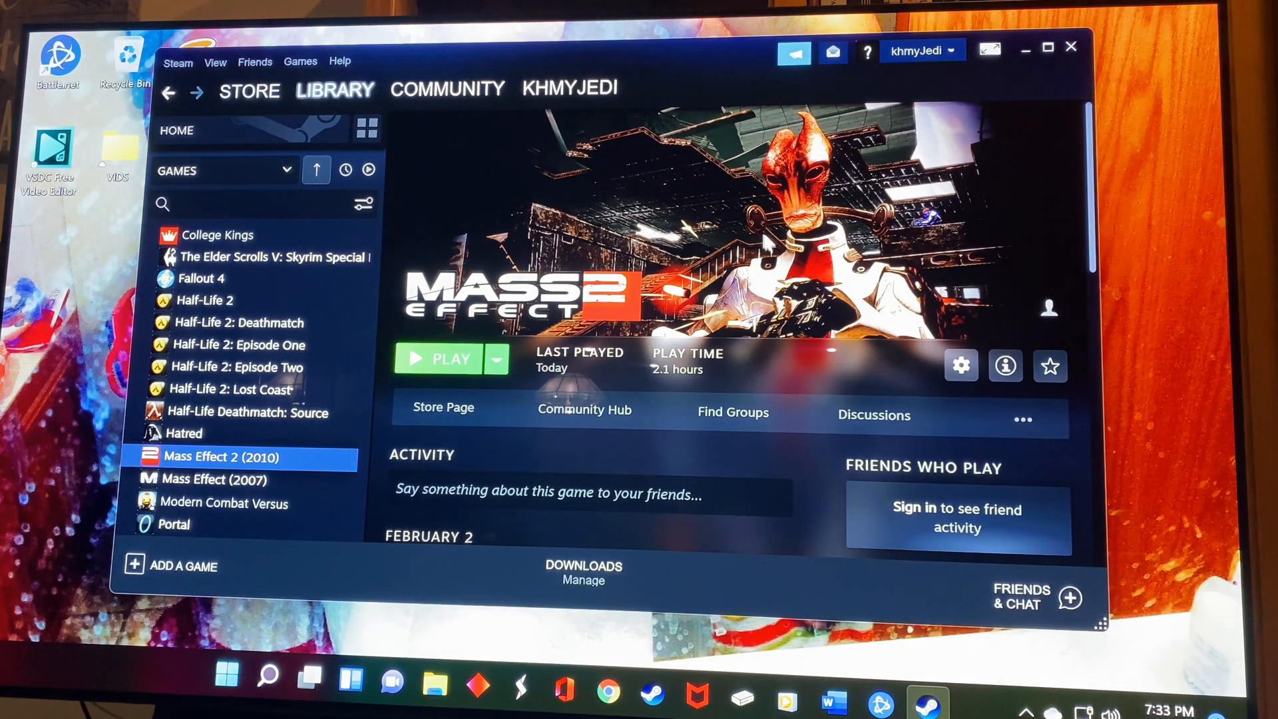
left_click(960, 364)
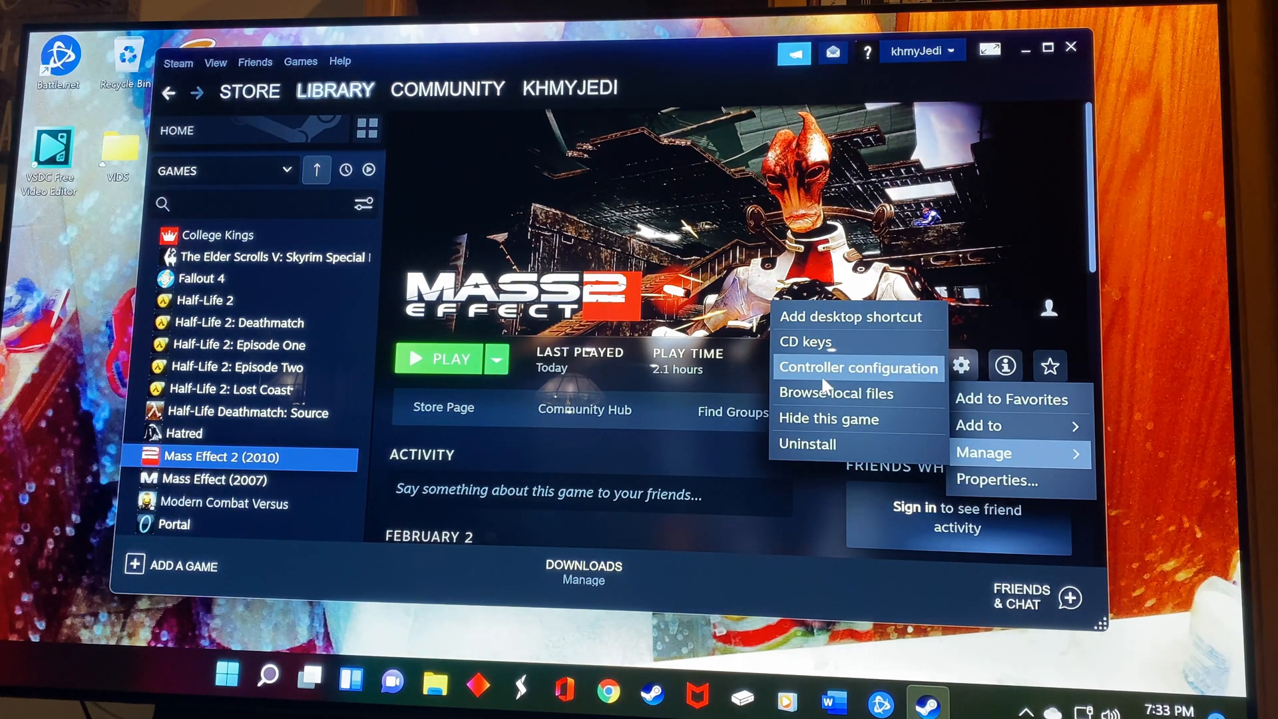
- Set the D-pad layout to 4 Way (No Overlap) in the Controller Configurator
left_click(859, 367)
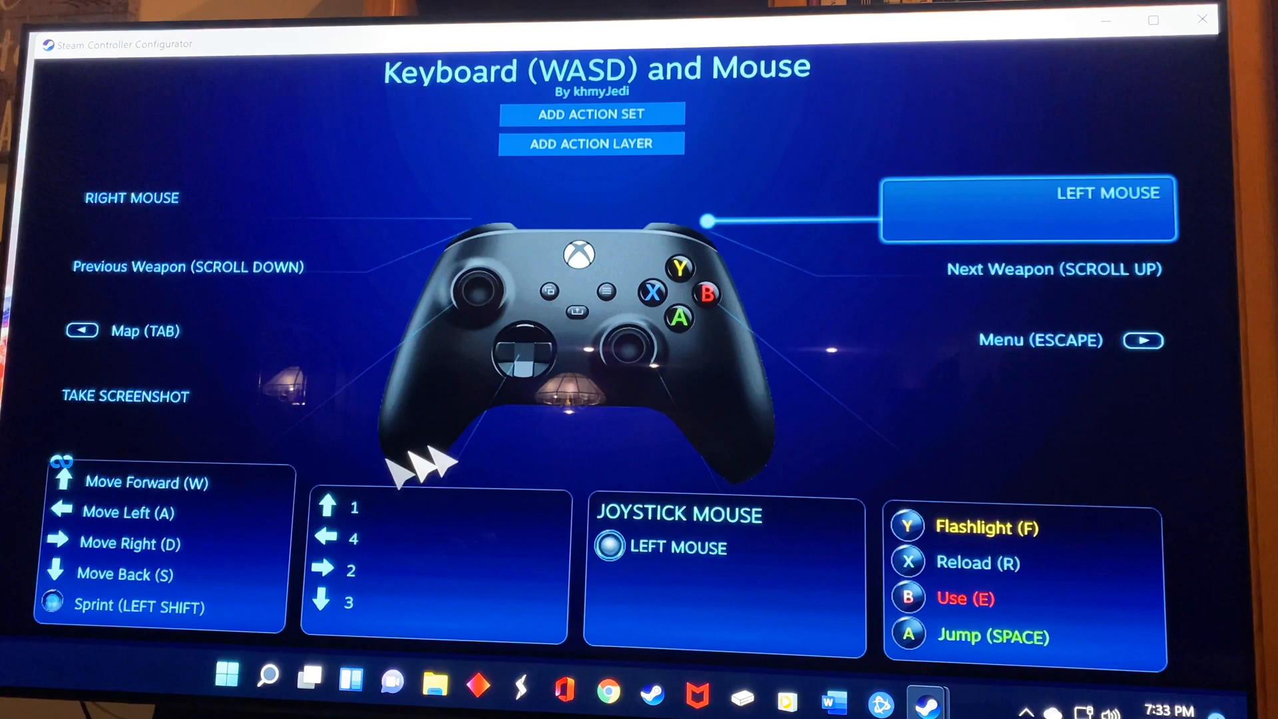
mouse_move(350, 318)
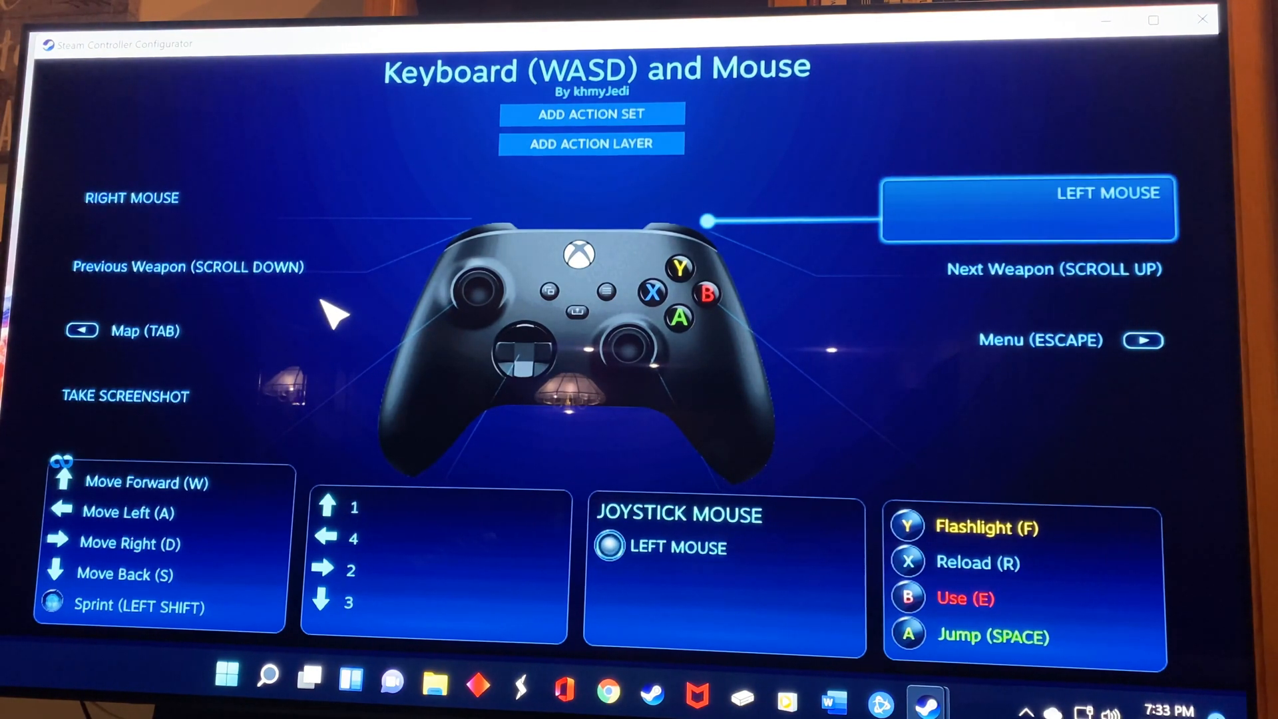
mouse_move(395, 289)
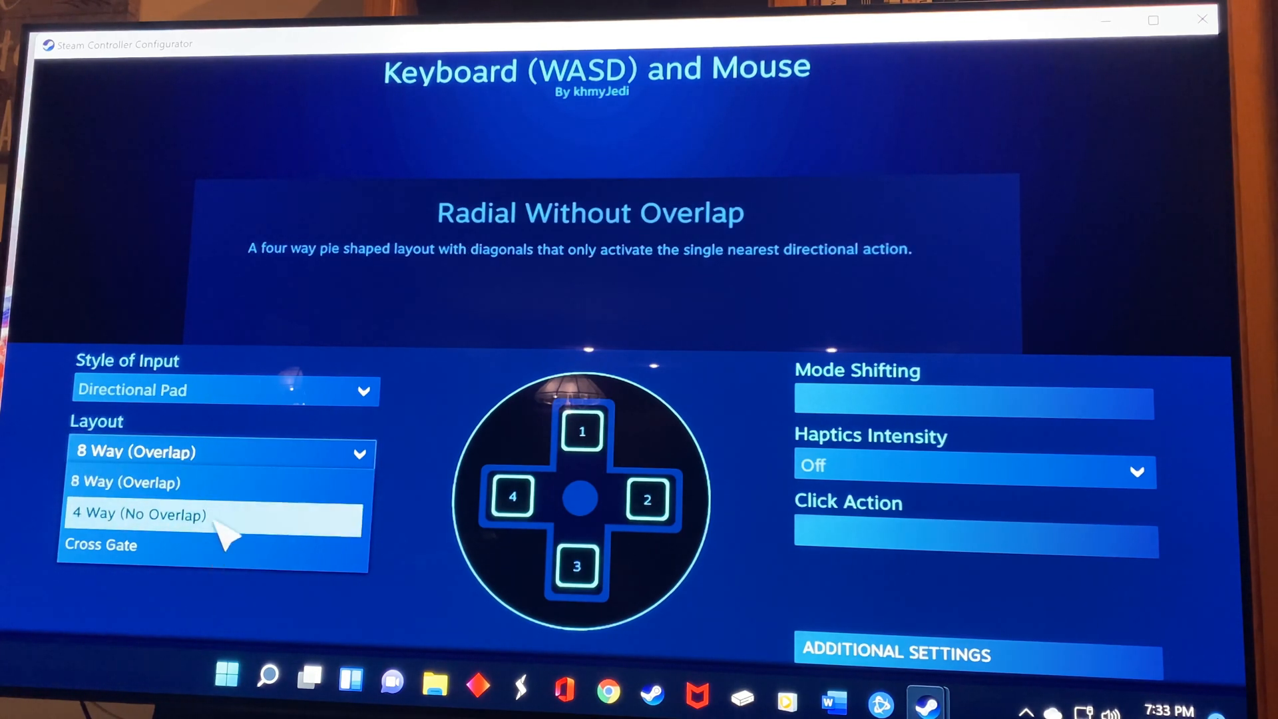
left_click(138, 514)
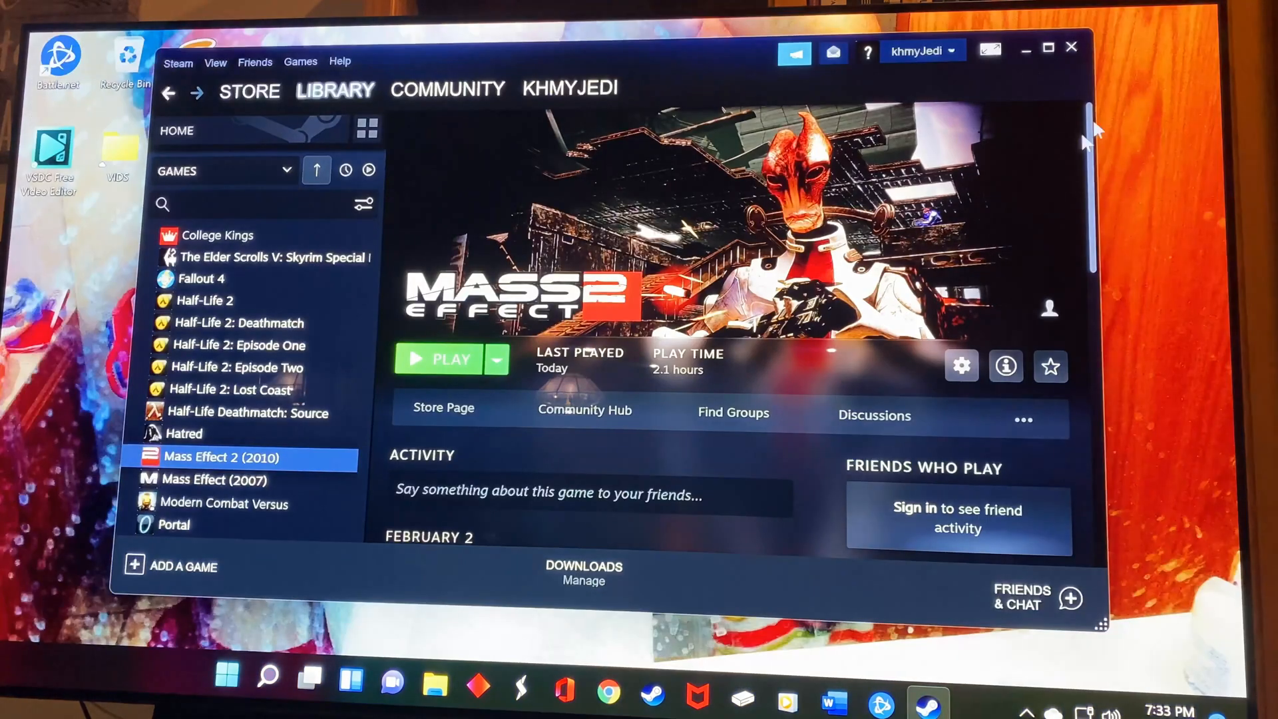
- Reopen the configurator and show the Joystick Mouse additional settings with Stick Response Curve
left_click(961, 366)
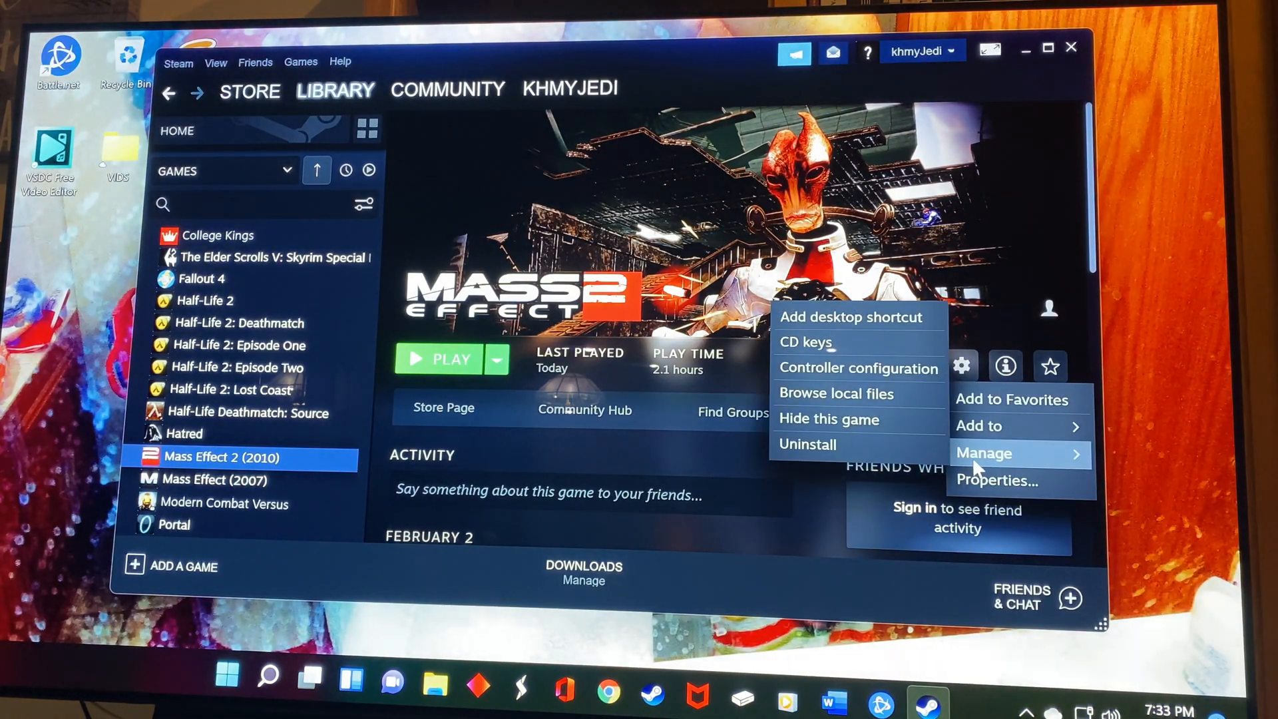
mouse_move(836, 393)
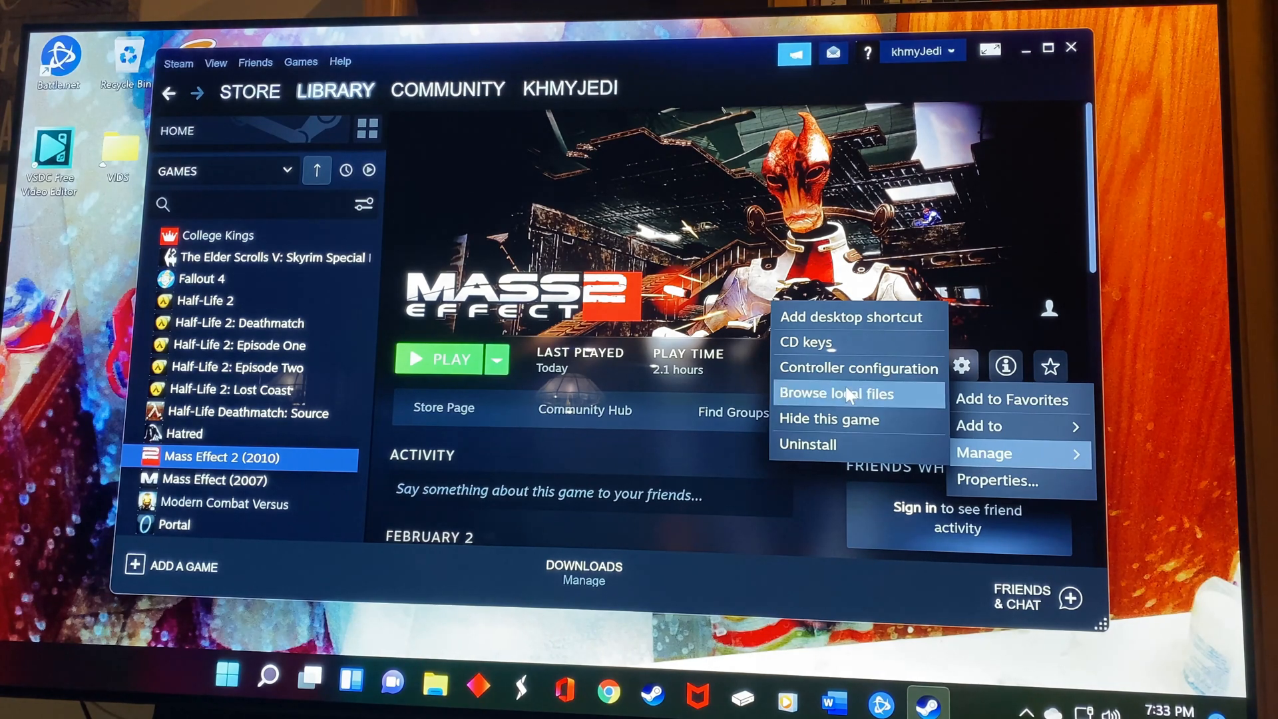
left_click(858, 368)
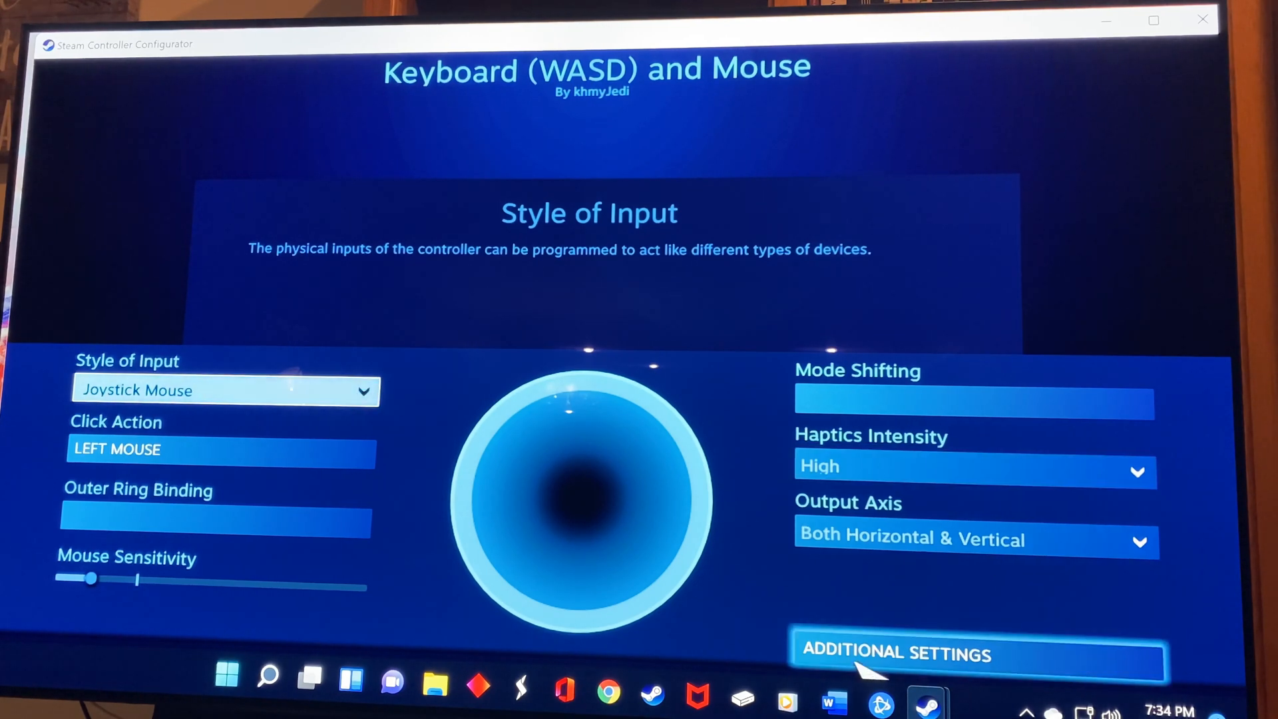
left_click(894, 652)
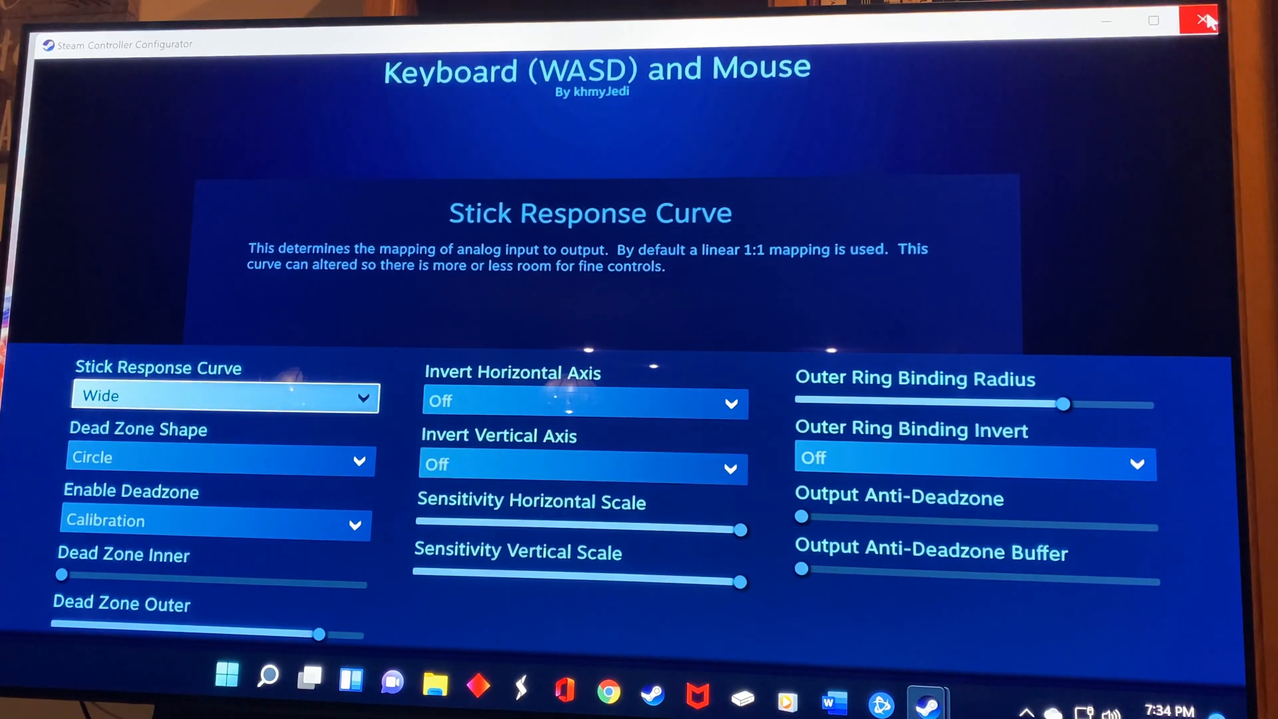
- Close the configurator and launch Mass Effect 2 (2010) via Play
left_click(1208, 20)
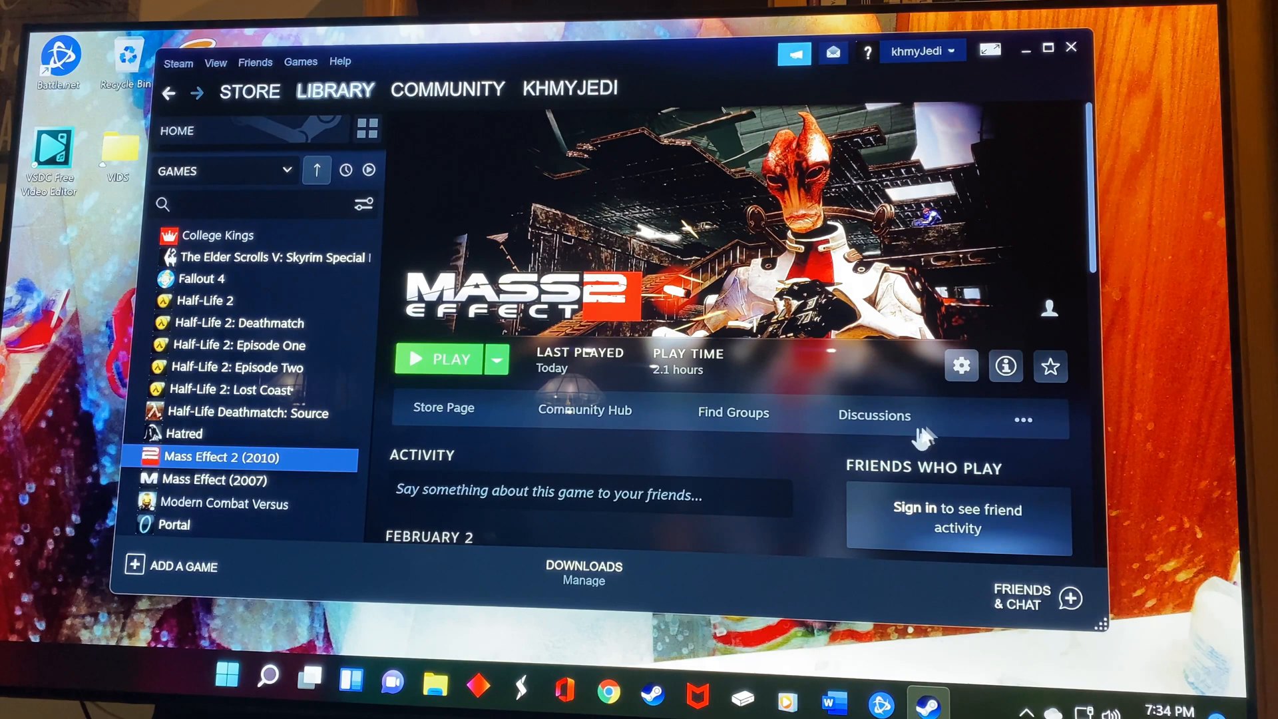
left_click(438, 358)
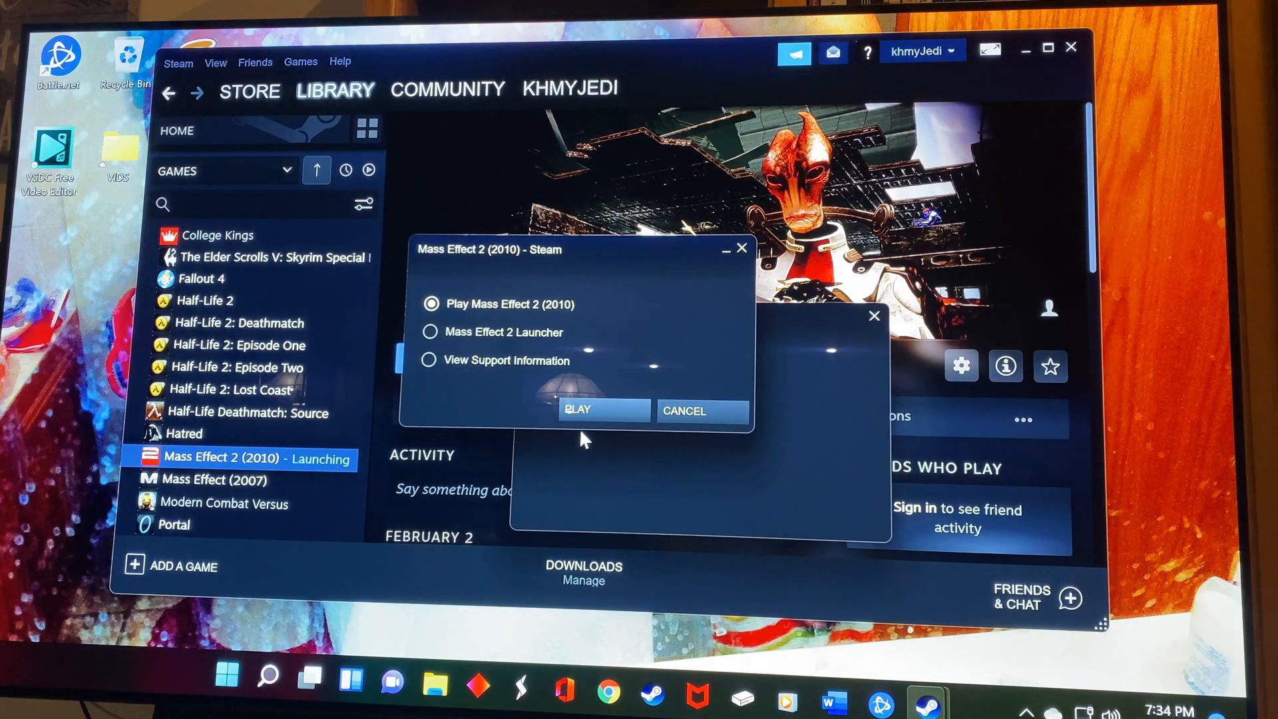
left_click(577, 410)
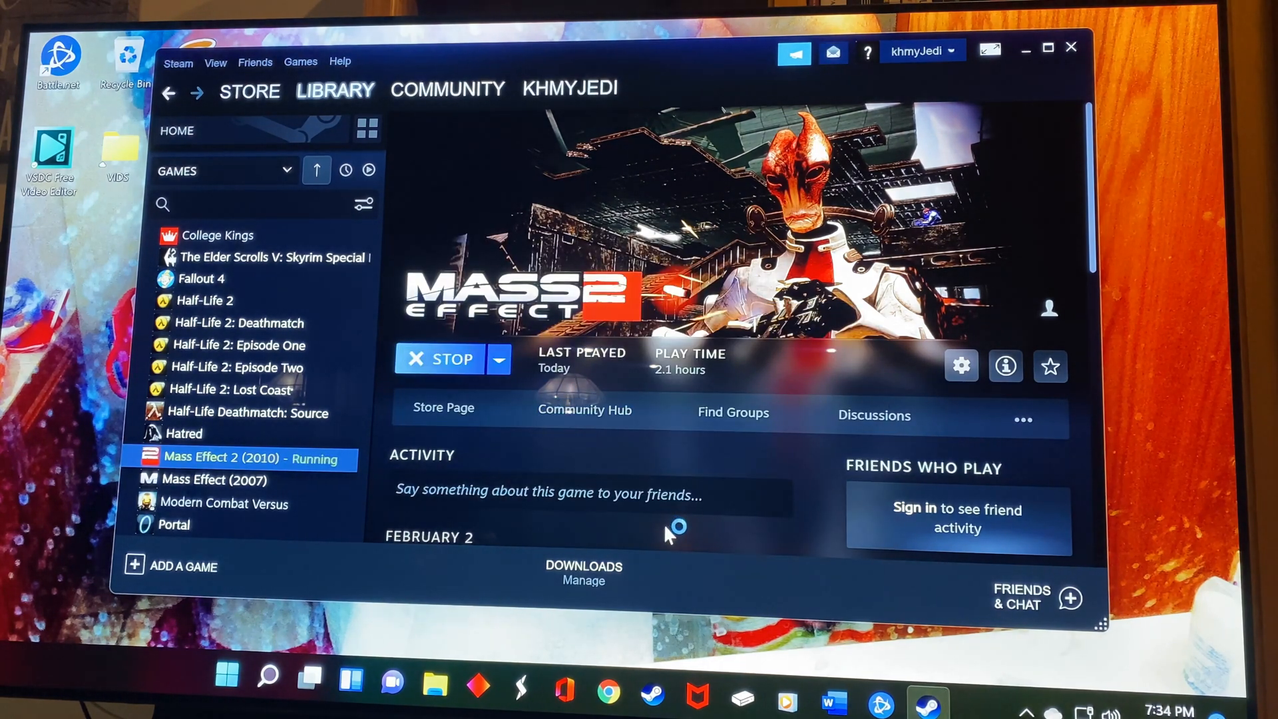